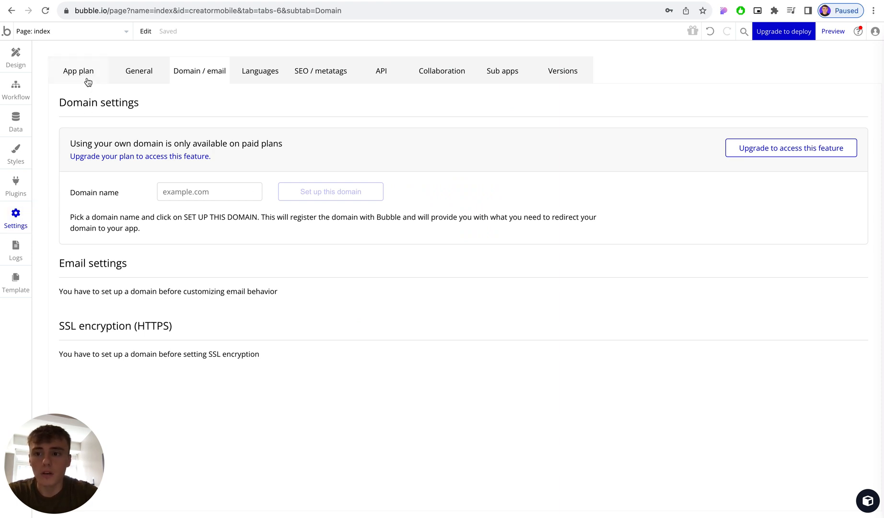
# Show the App plan overview: Free plan with 28 WU and 38 database rows used.
pyautogui.click(78, 71)
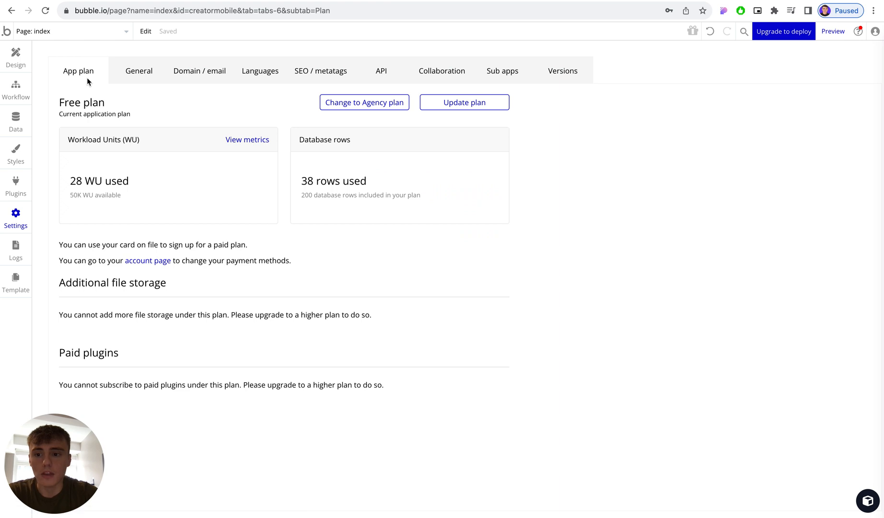
pyautogui.moveTo(323, 215)
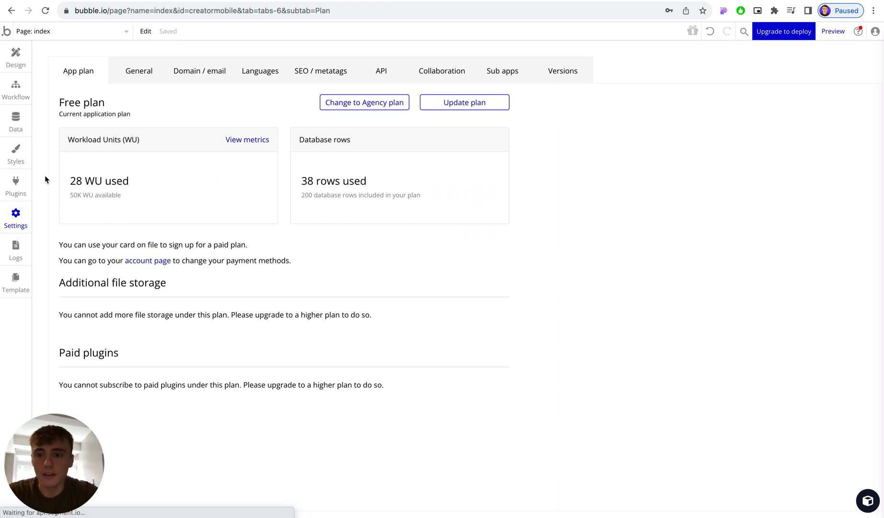
# Return to the Domain / email settings, where no domain name is entered yet.
pyautogui.click(199, 71)
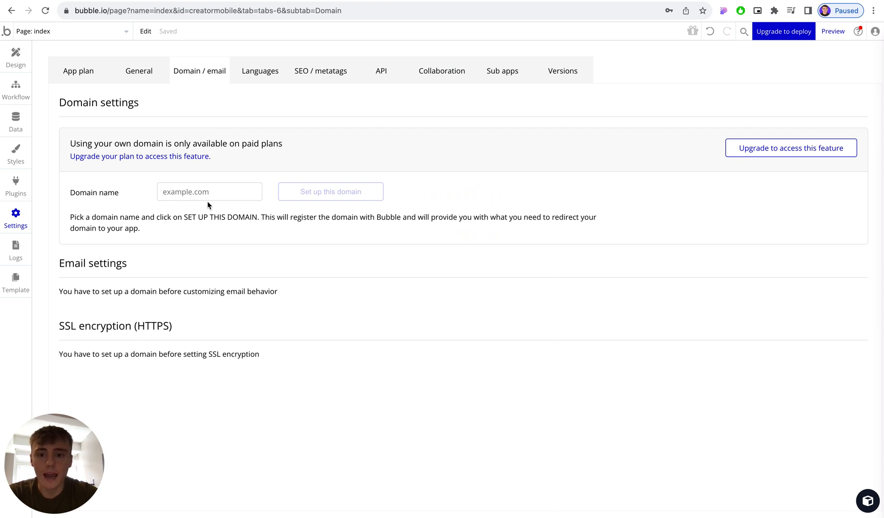
pyautogui.moveTo(395, 2)
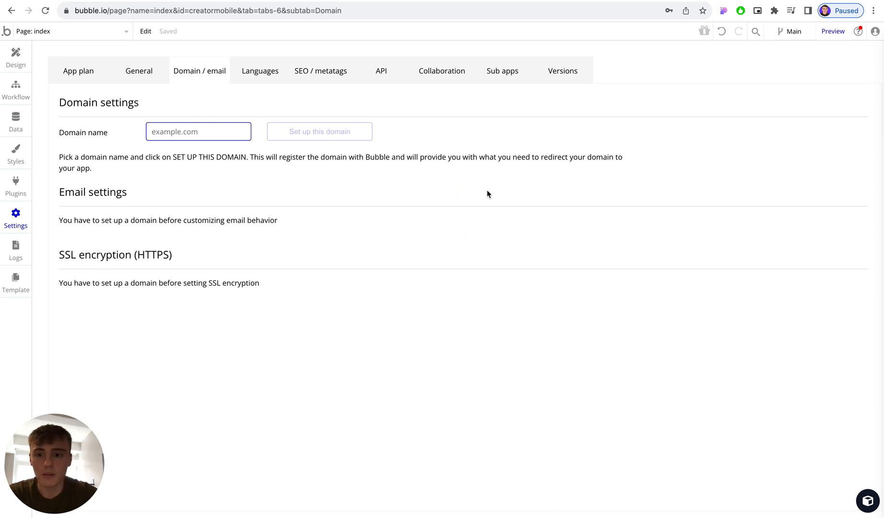
# Register abcdomain.com as the app's domain and dismiss the Google Map Key prompt without a key.
pyautogui.write('abcdomain.com')
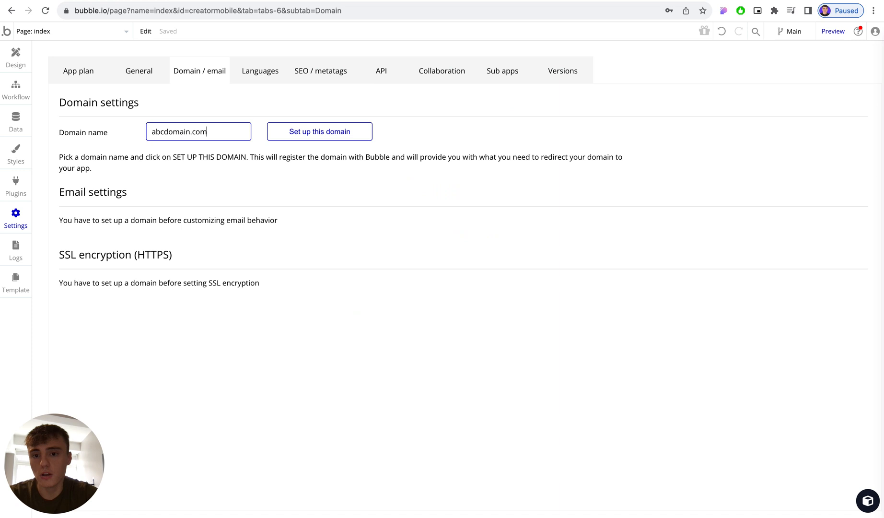
pyautogui.click(319, 132)
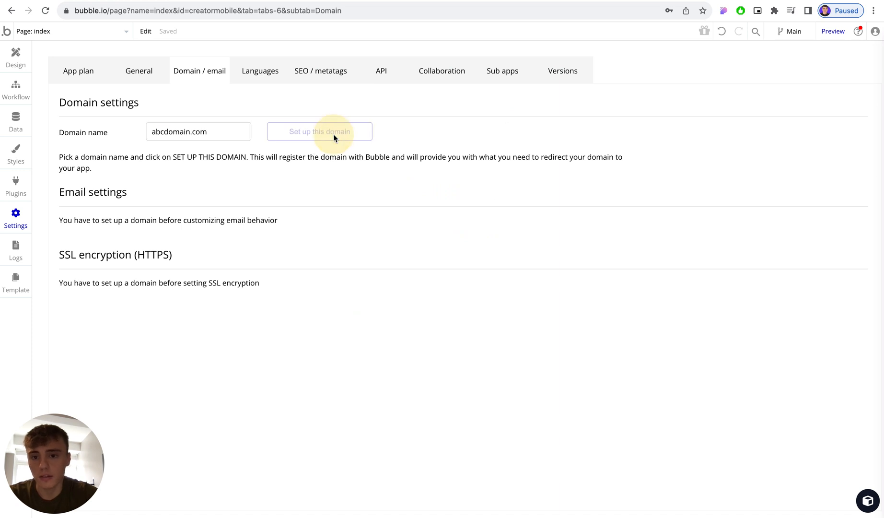
pyautogui.moveTo(477, 117)
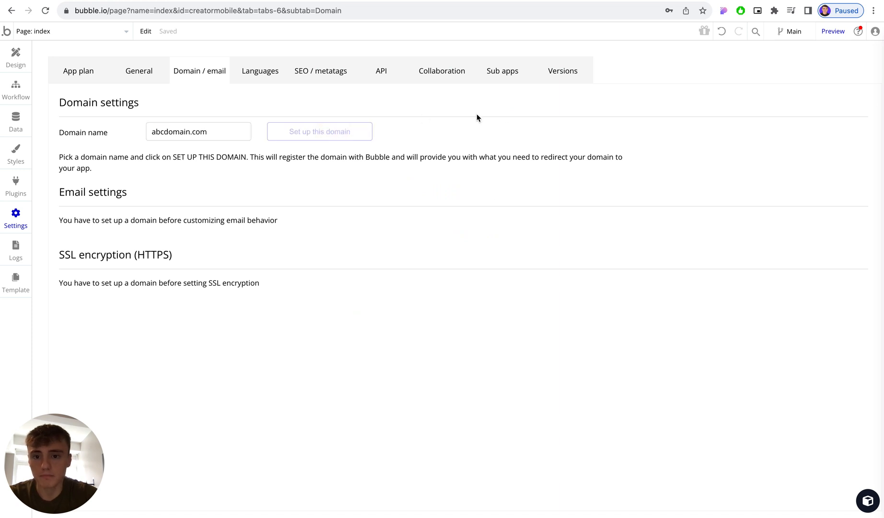
pyautogui.click(318, 130)
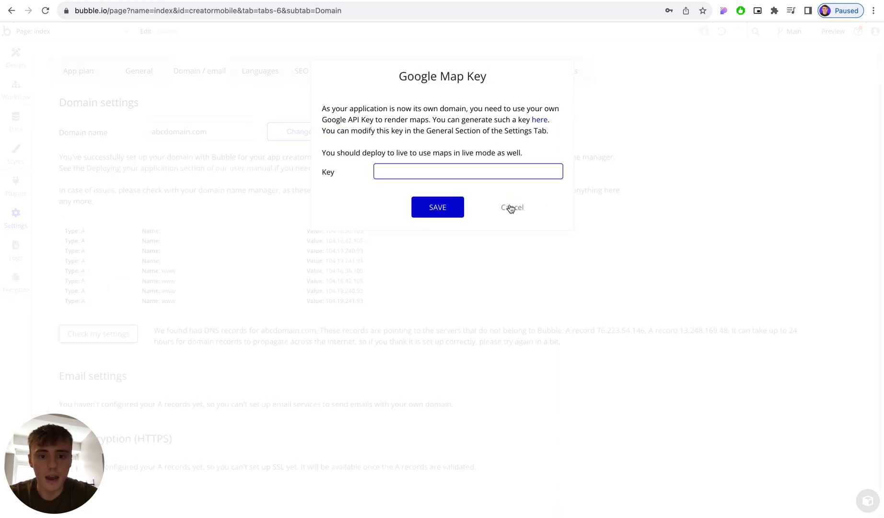
pyautogui.click(511, 207)
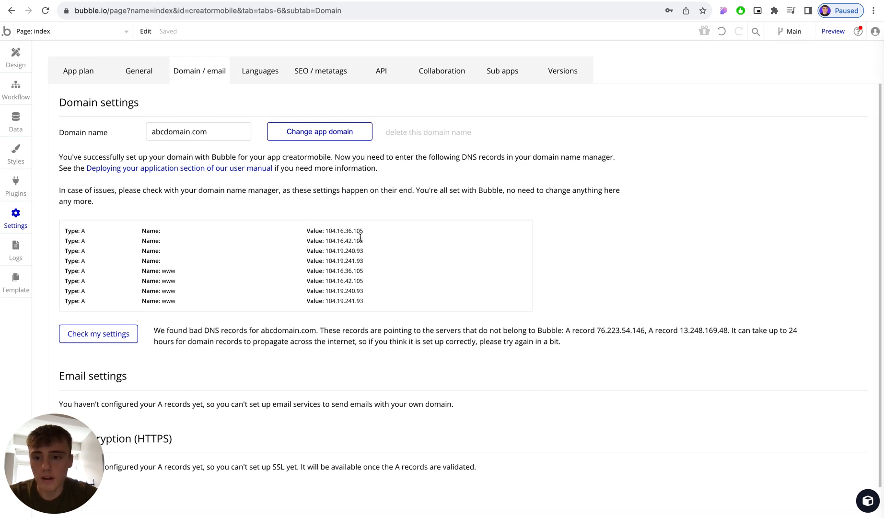
pyautogui.moveTo(386, 282)
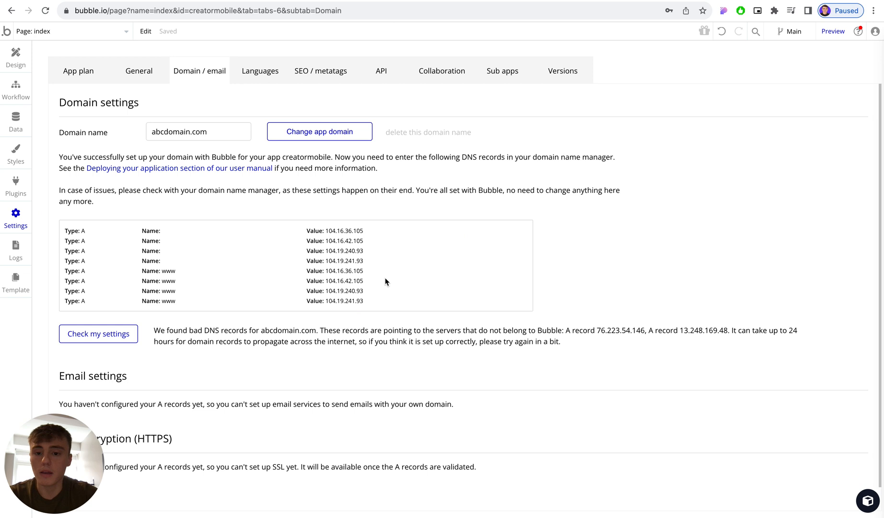
pyautogui.moveTo(205, 257)
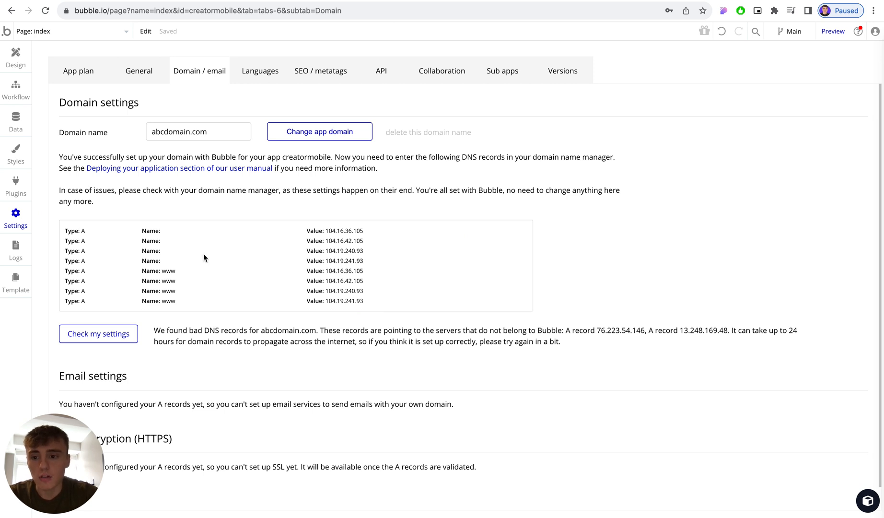
pyautogui.moveTo(85, 232)
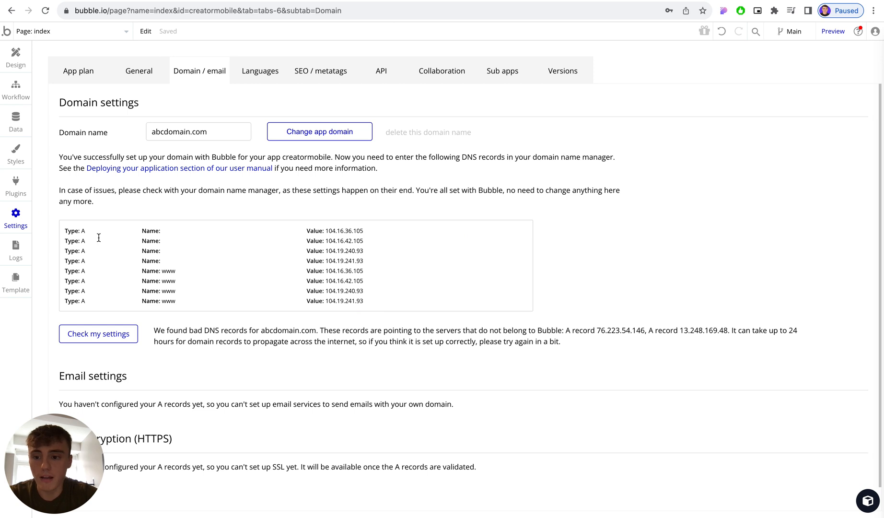
pyautogui.moveTo(164, 230)
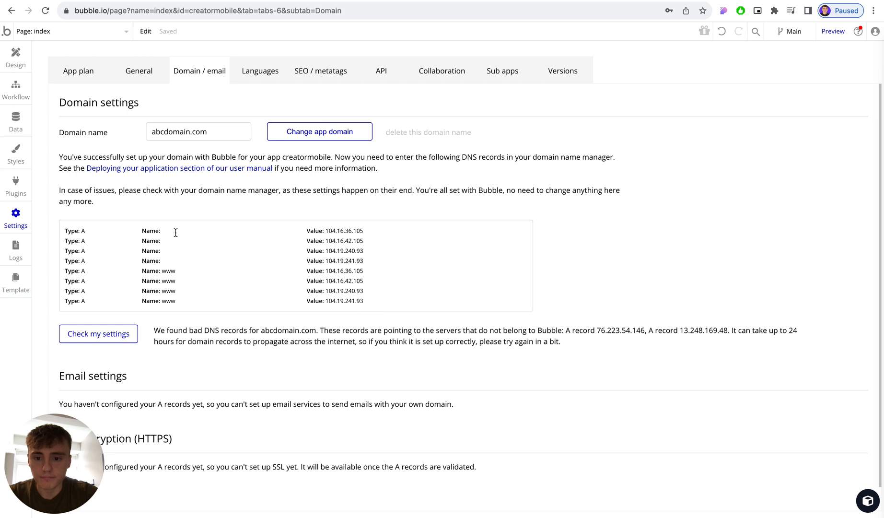
pyautogui.moveTo(326, 234)
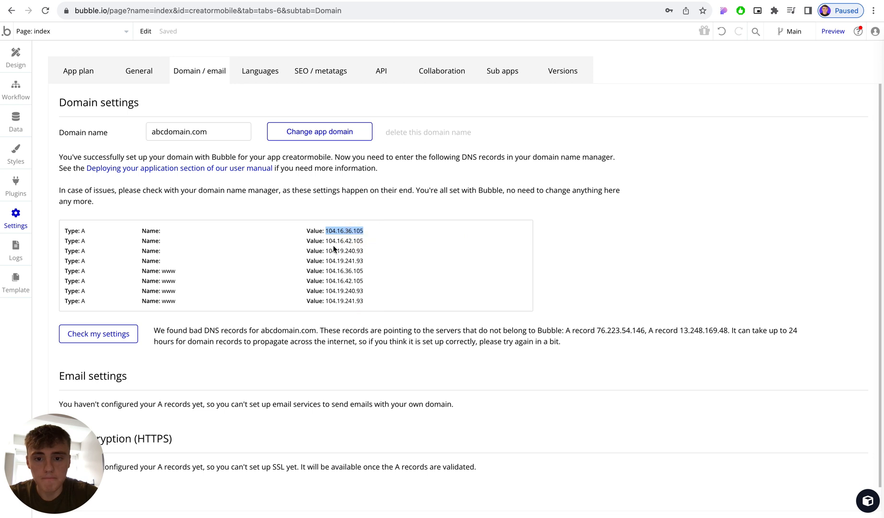
pyautogui.moveTo(84, 237)
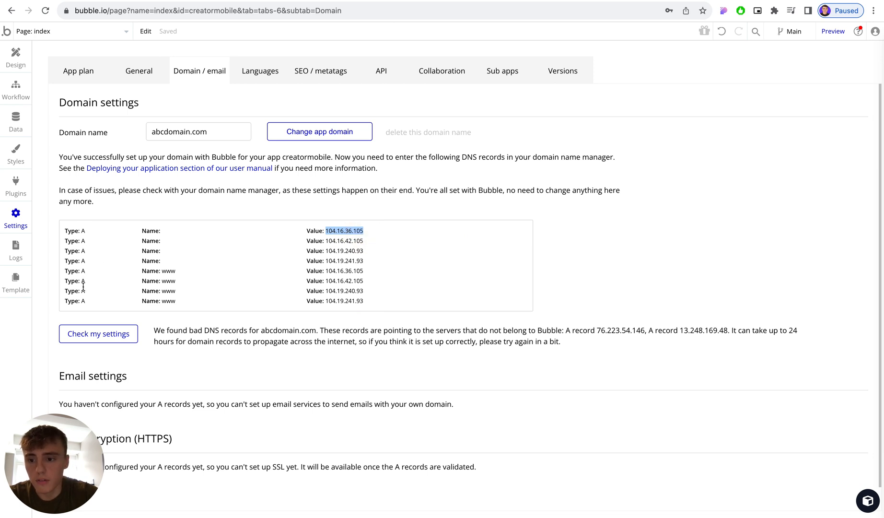
pyautogui.moveTo(425, 277)
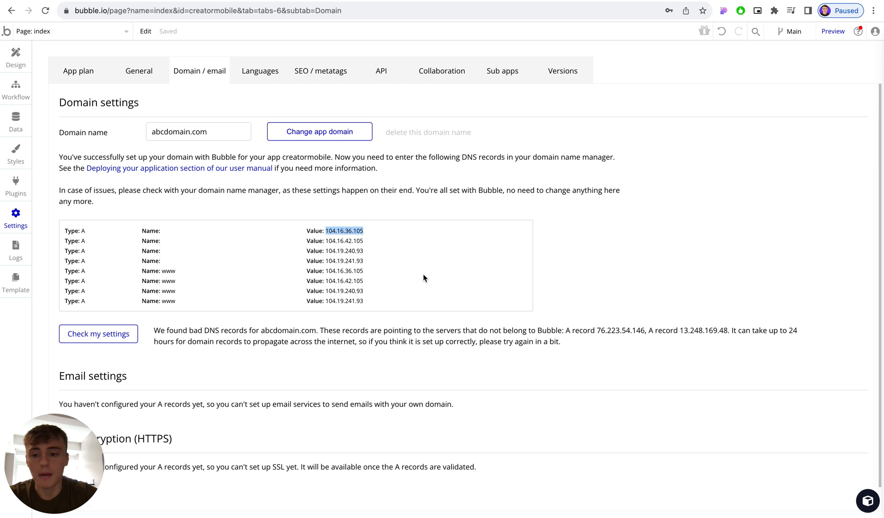
pyautogui.moveTo(417, 323)
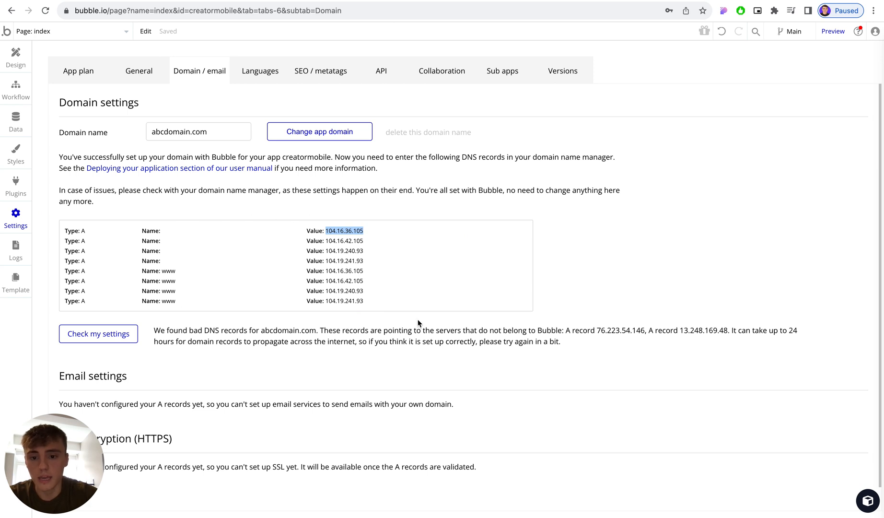
pyautogui.moveTo(212, 251)
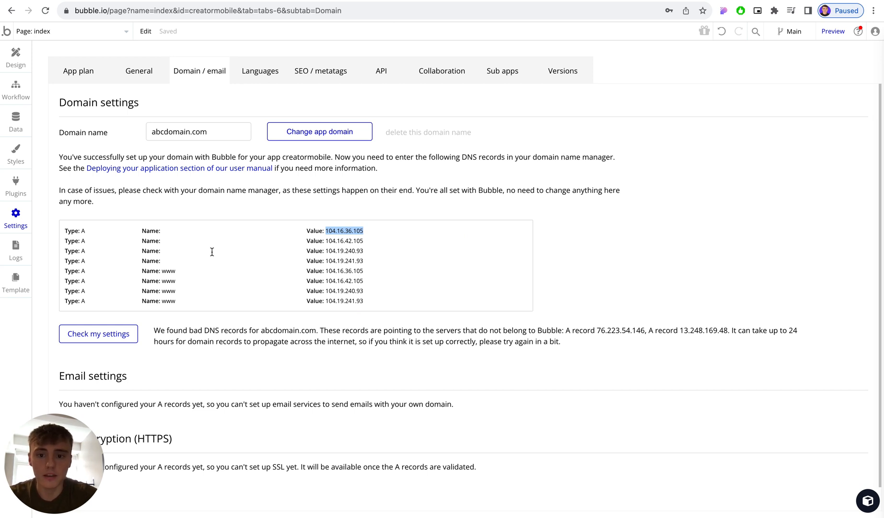
pyautogui.moveTo(327, 241)
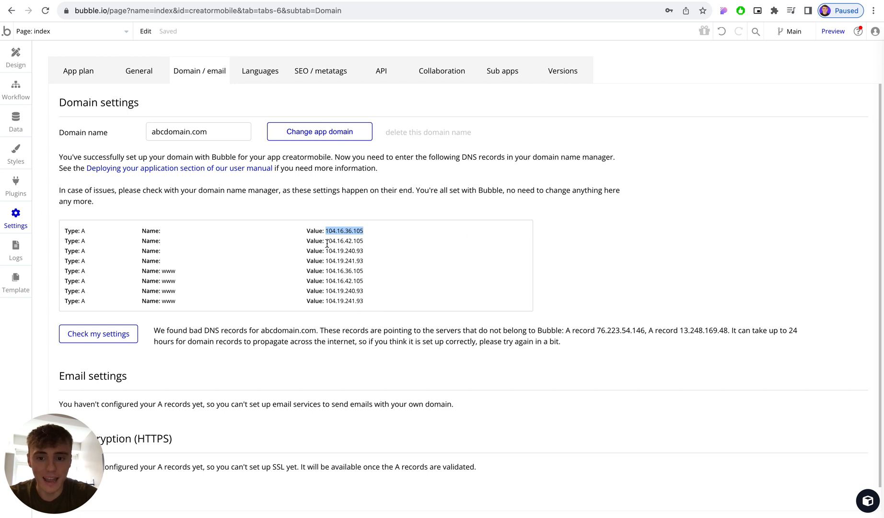
pyautogui.moveTo(174, 238)
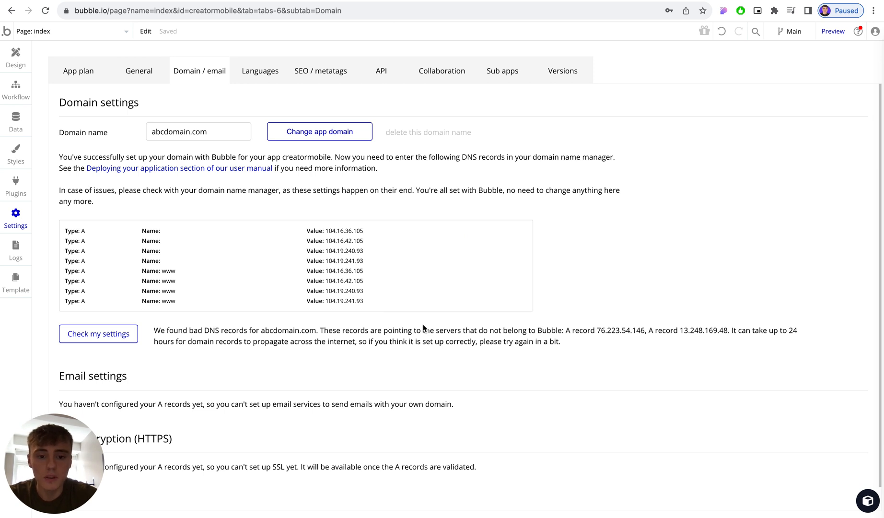
pyautogui.moveTo(506, 322)
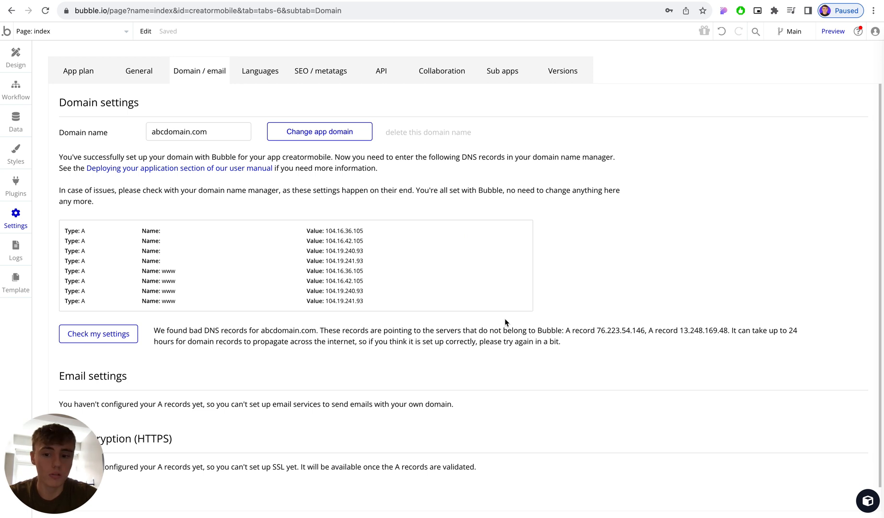
pyautogui.moveTo(321, 349)
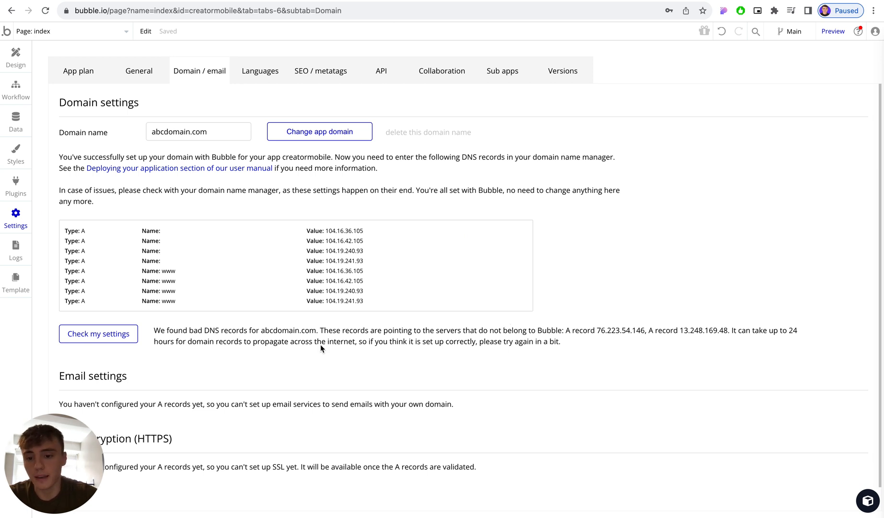
pyautogui.moveTo(279, 345)
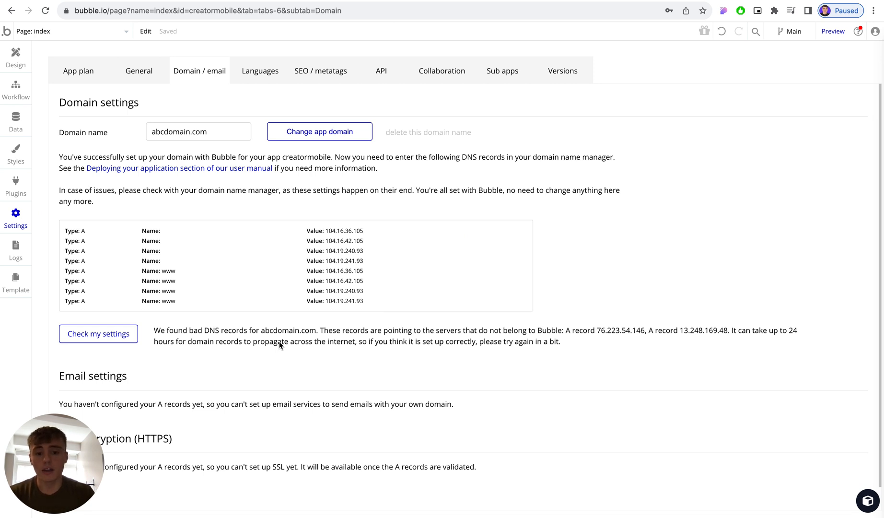
pyautogui.moveTo(227, 302)
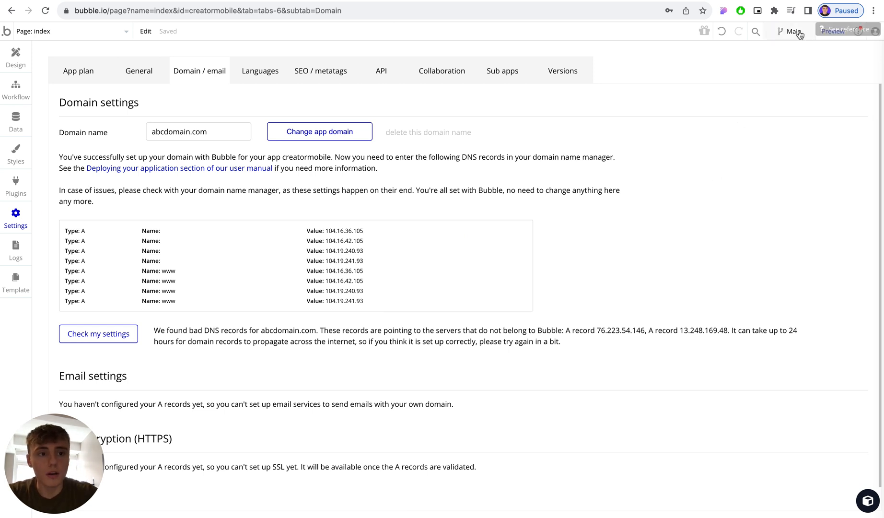
# Show the Main branch deployment panel offering deployment to live.
pyautogui.click(794, 31)
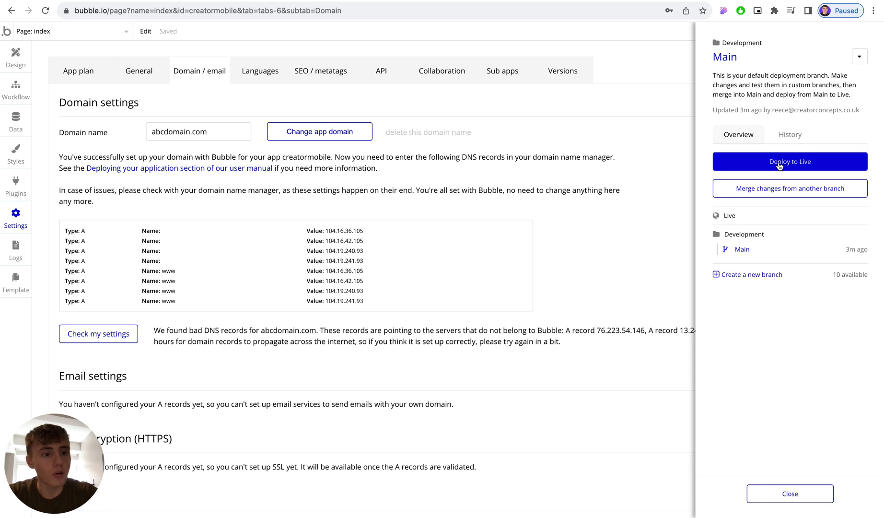
pyautogui.moveTo(590, 176)
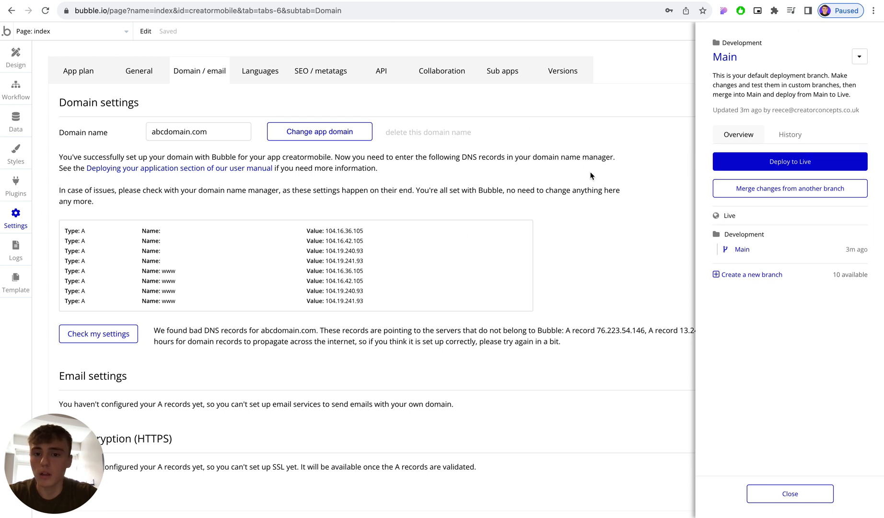